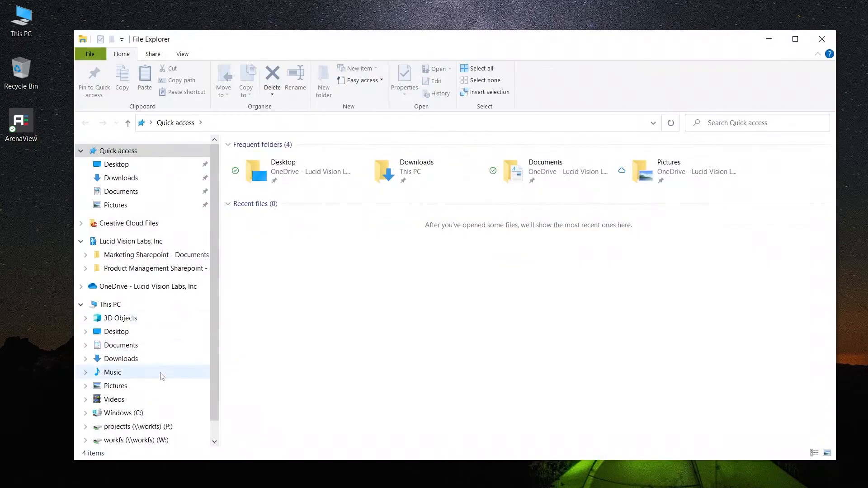
Browse from C: through ProgramData\Lucid Vision Labs\ArenaView\ArenaJp to Jupyter Source Code Examples\ObjectDetection
left_click(125, 413)
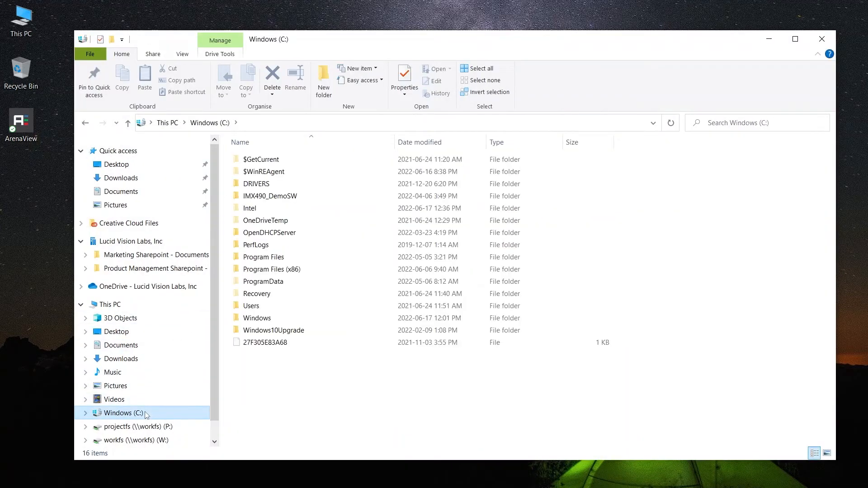
double_click(264, 281)
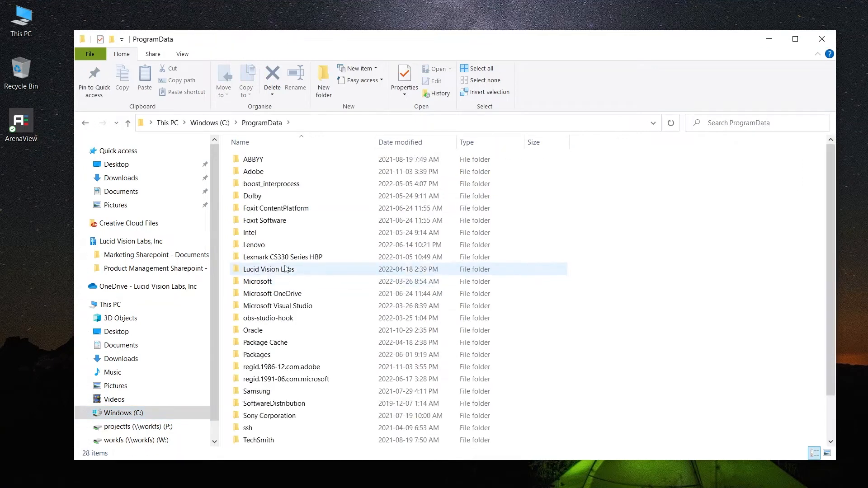
double_click(269, 269)
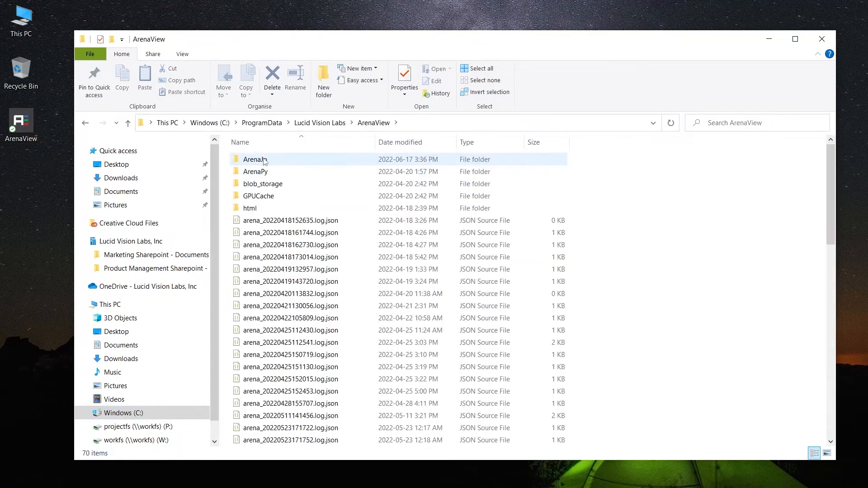
double_click(255, 160)
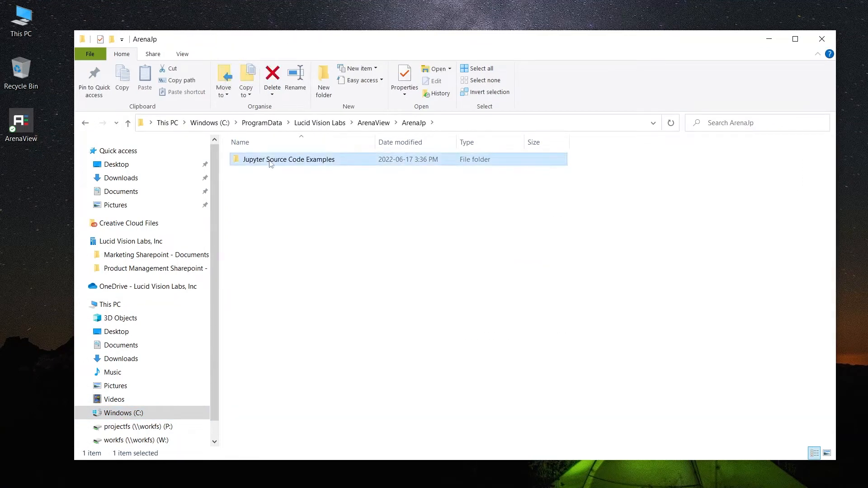
double_click(289, 159)
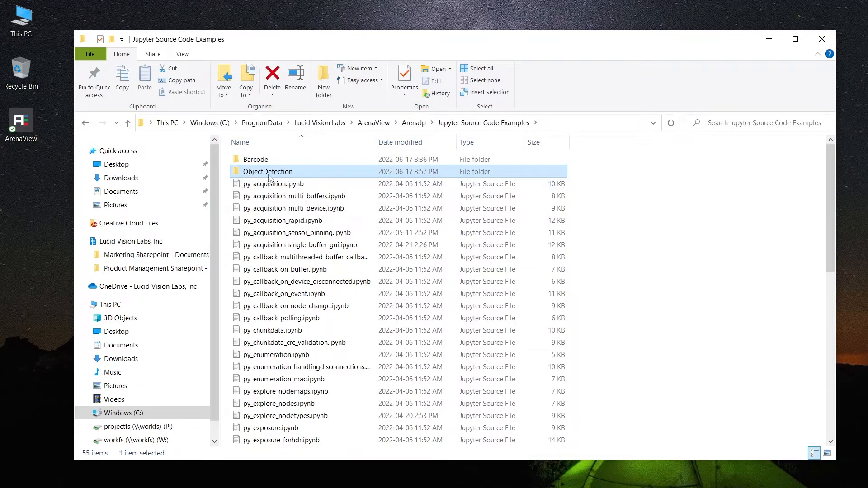
double_click(267, 171)
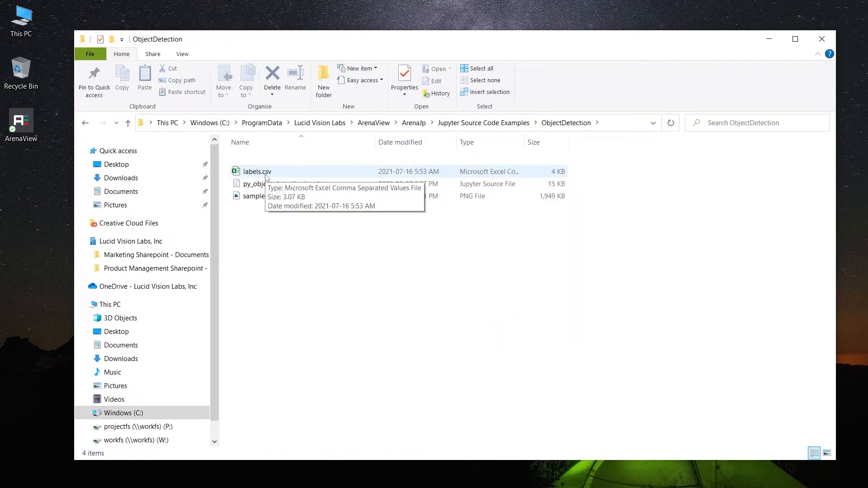
mouse_move(286, 177)
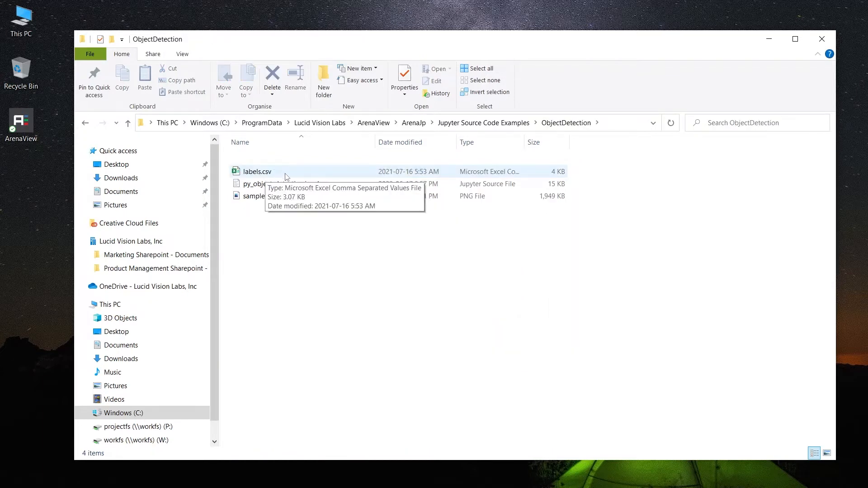
mouse_move(252, 196)
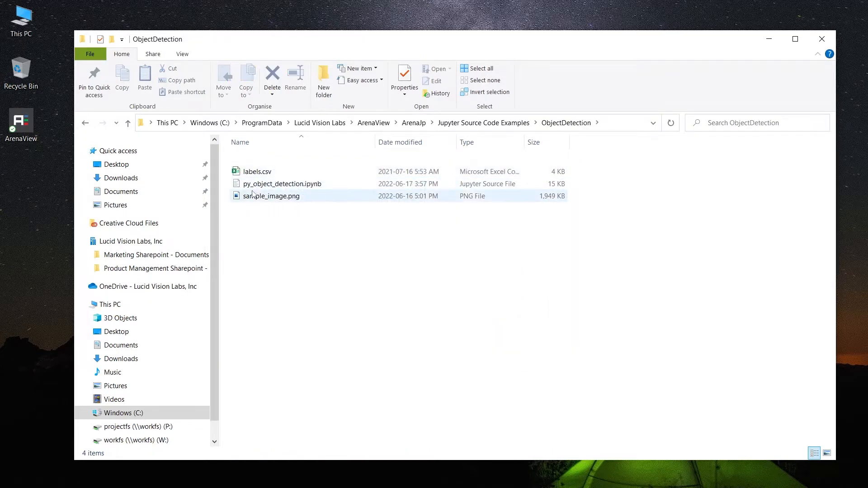
mouse_move(282, 183)
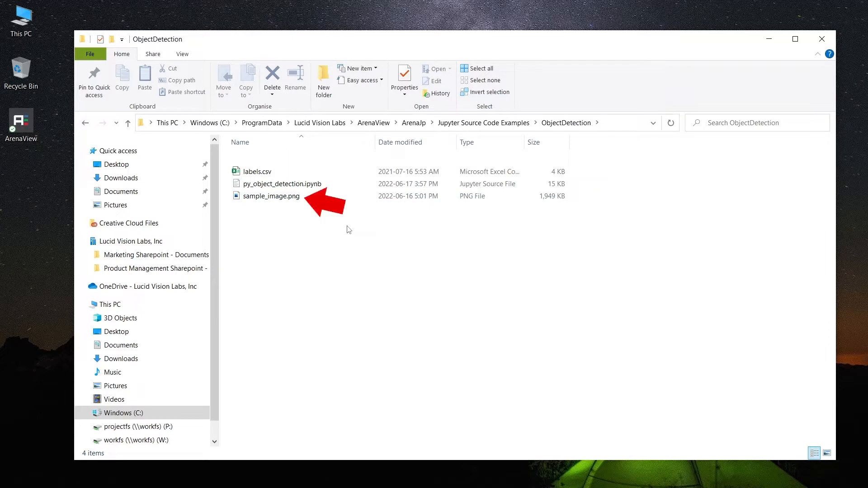
mouse_move(822, 39)
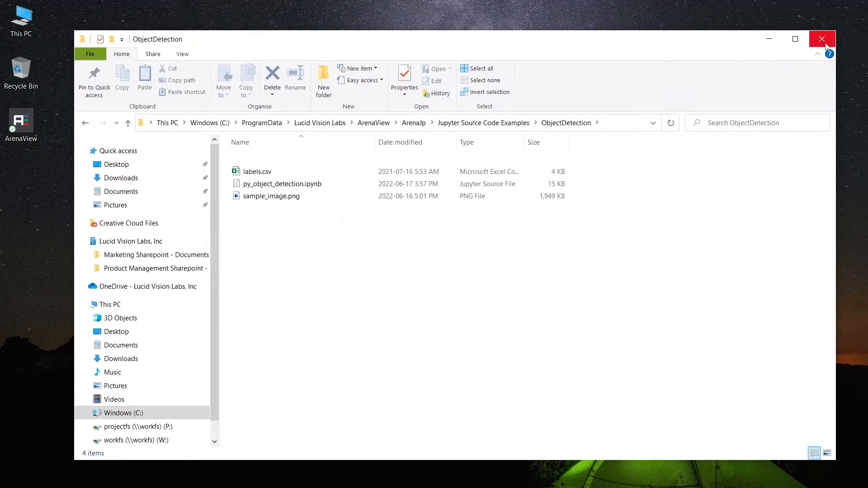
Close File Explorer, launch ArenaView and confirm the TRI071S-C camera in the Cameras panel
left_click(822, 39)
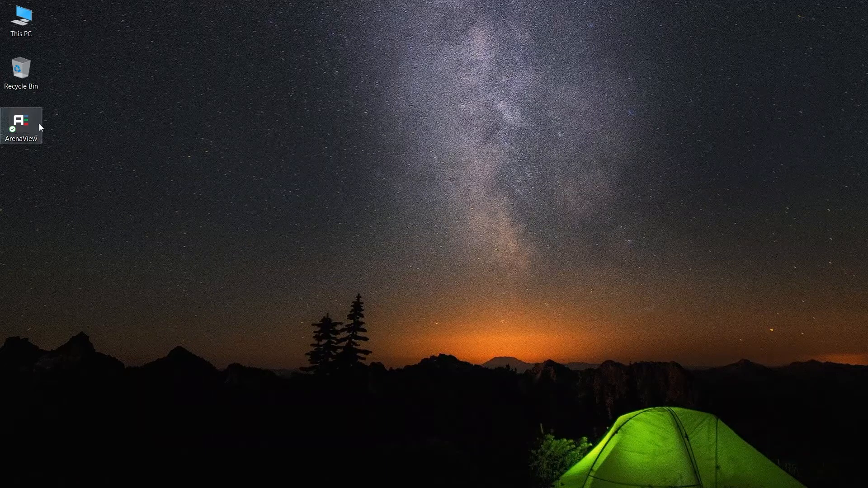
double_click(20, 121)
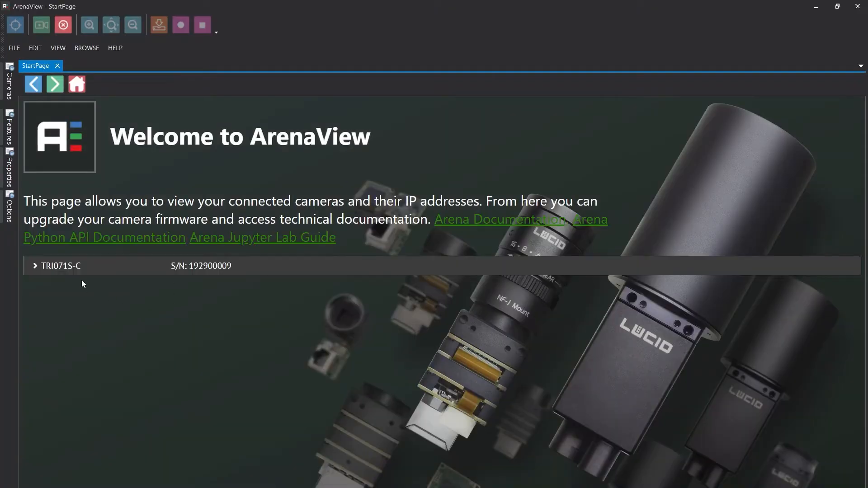
mouse_move(75, 281)
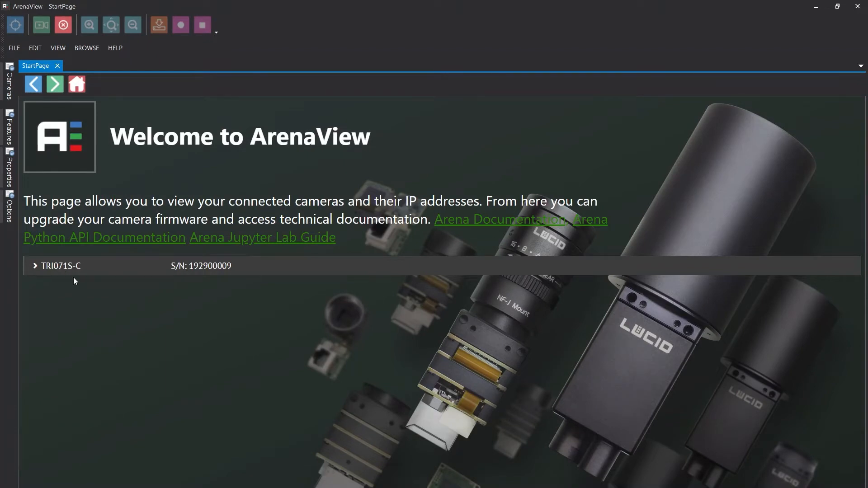
mouse_move(52, 225)
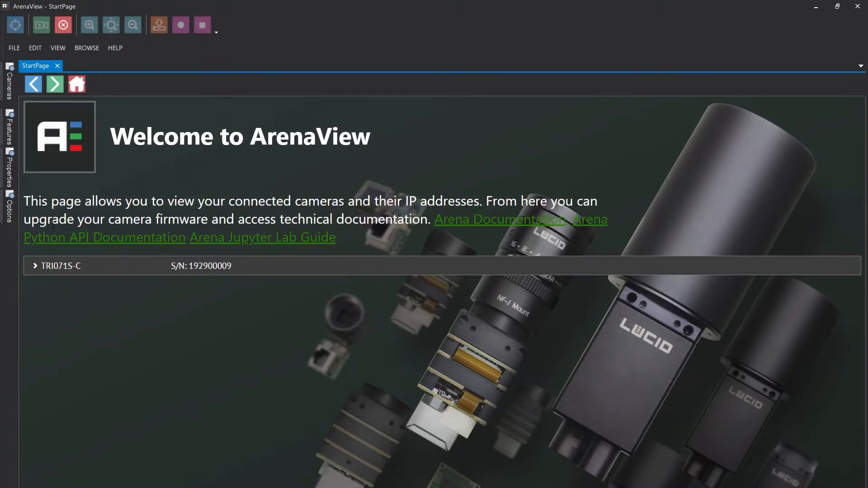
left_click(8, 83)
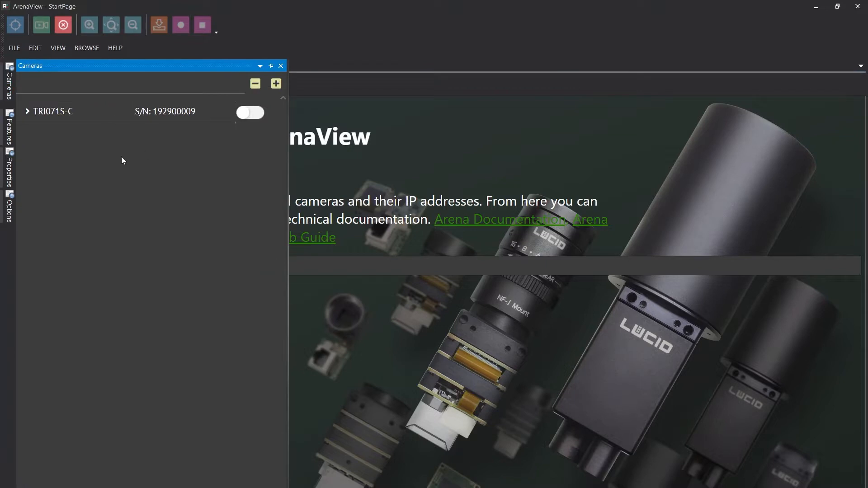
mouse_move(56, 140)
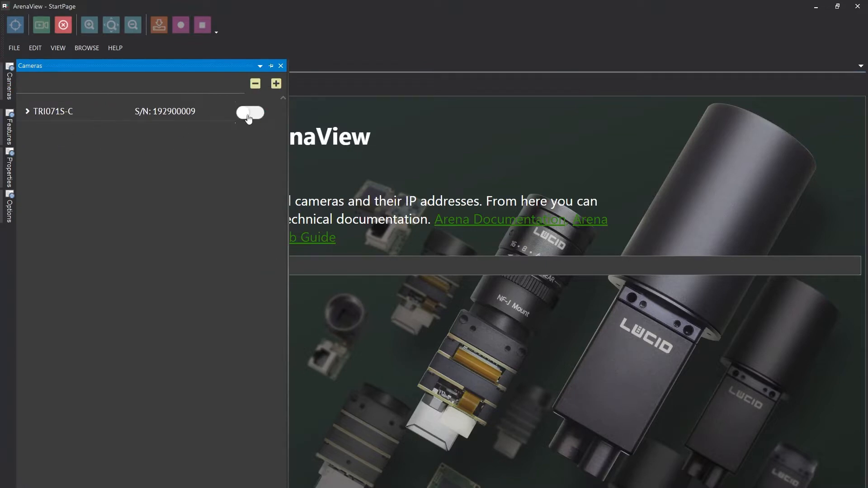
mouse_move(250, 113)
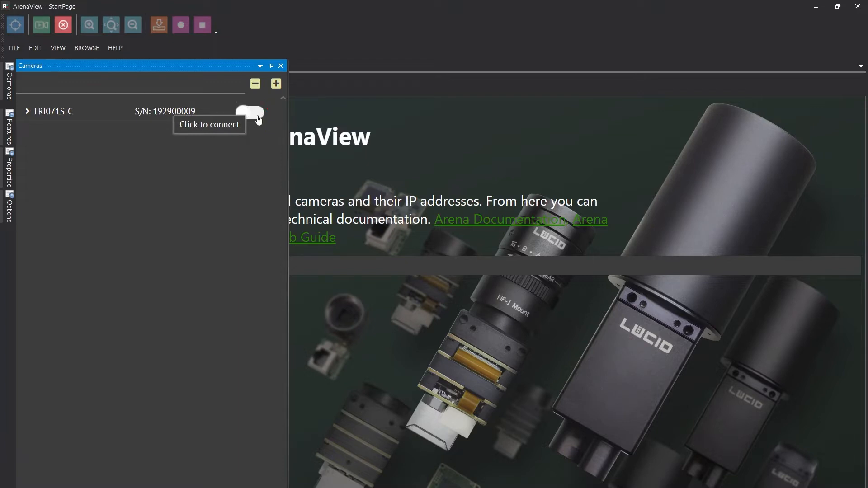
left_click(281, 65)
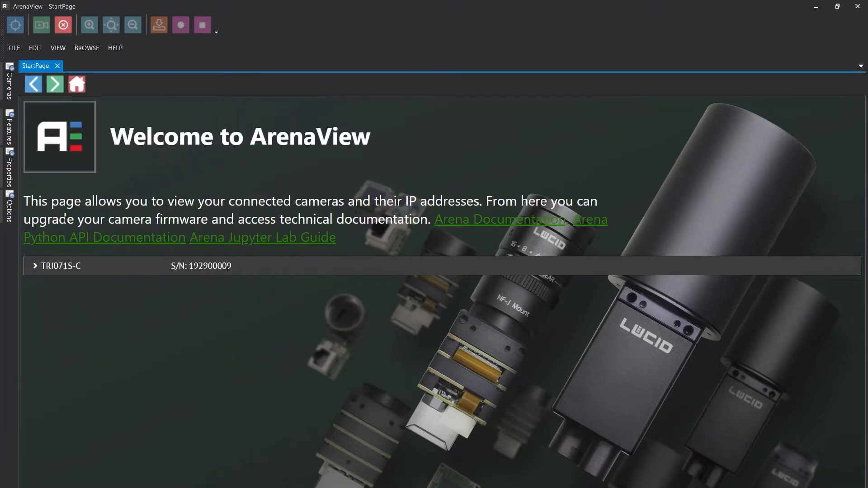
Switch 'Toggle the Jupyter Lab Server' to On in the Options panel's Jupyter Lab page
left_click(8, 197)
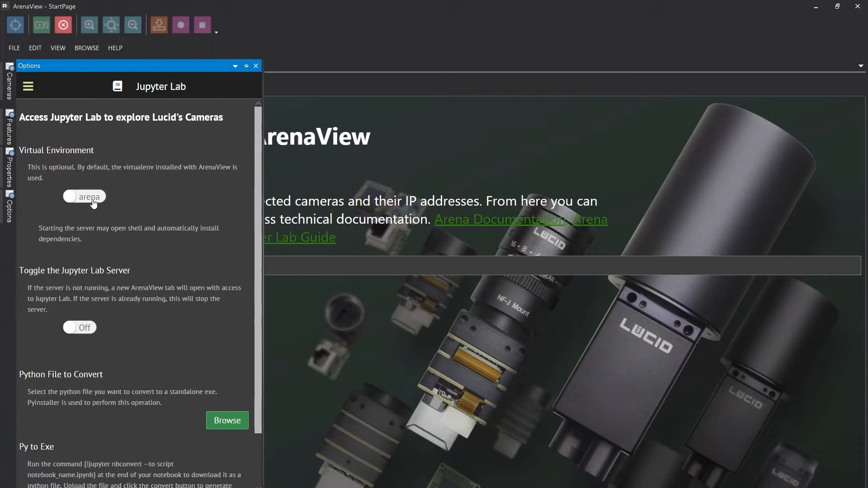
mouse_move(79, 328)
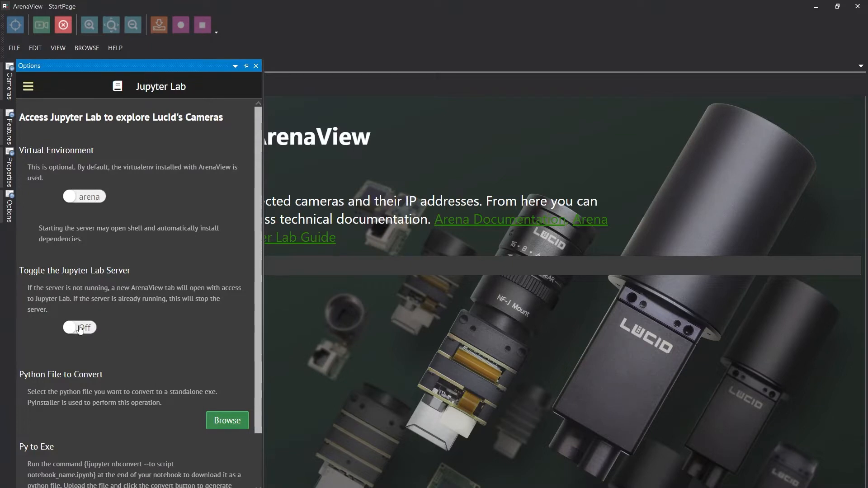
left_click(79, 328)
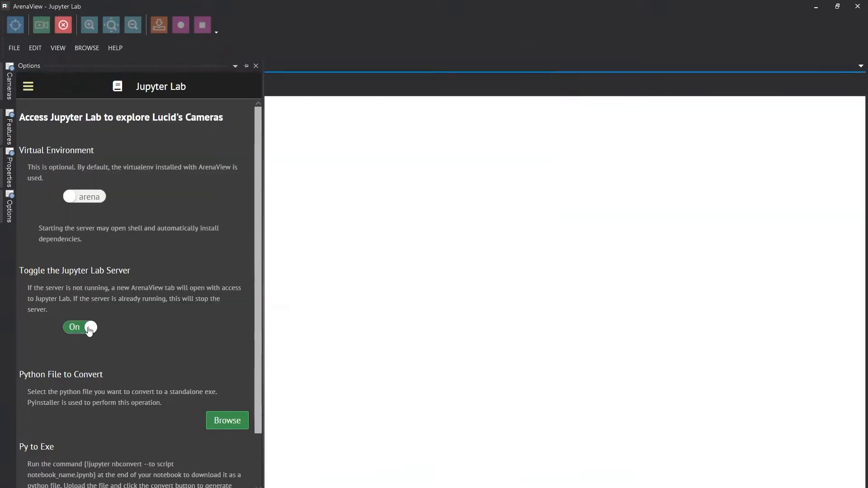
left_click(79, 328)
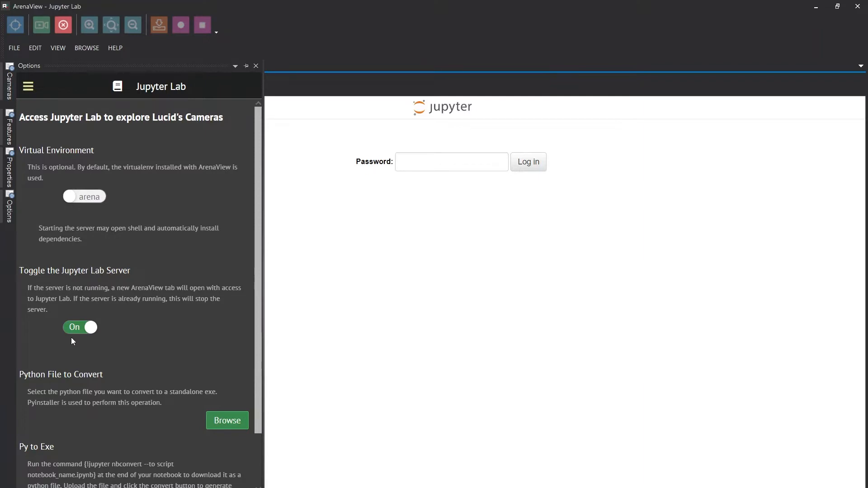
Enter the password on the Jupyter login page and log in
left_click(255, 66)
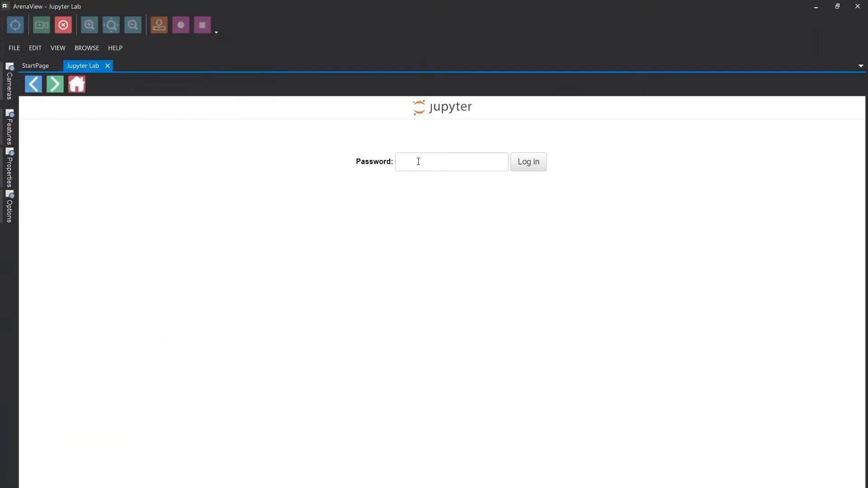
left_click(451, 162)
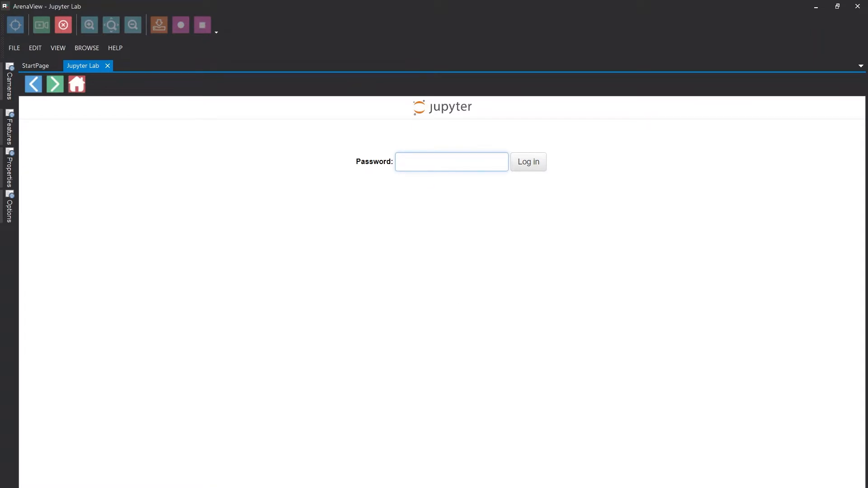
left_click(451, 162)
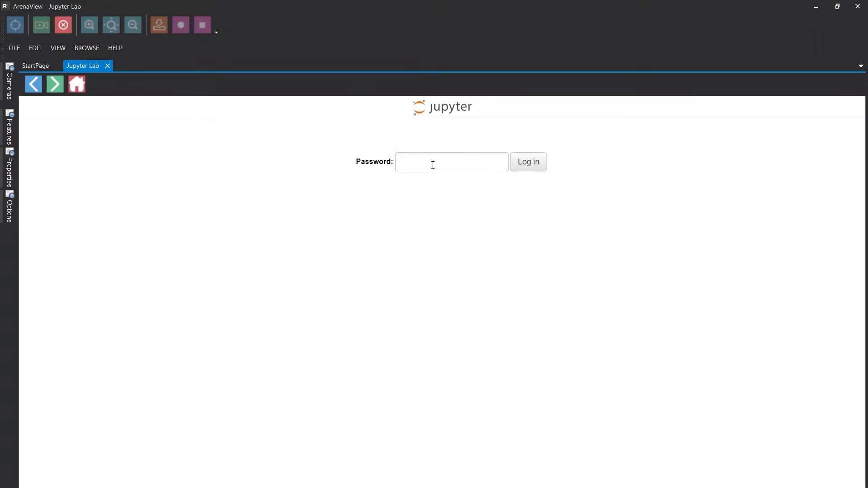
left_click(527, 162)
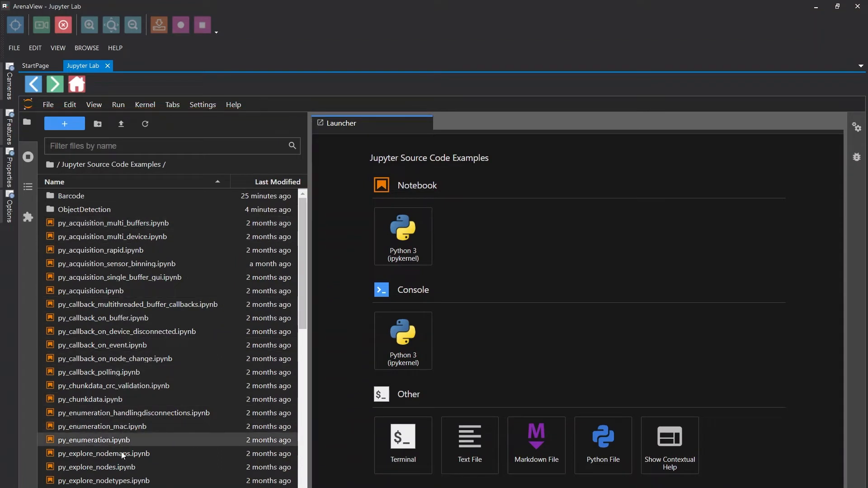
mouse_move(141, 372)
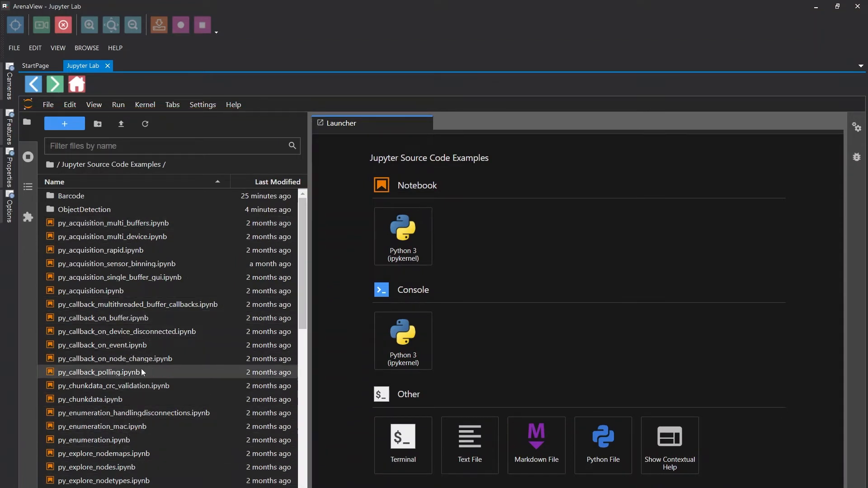
mouse_move(100, 249)
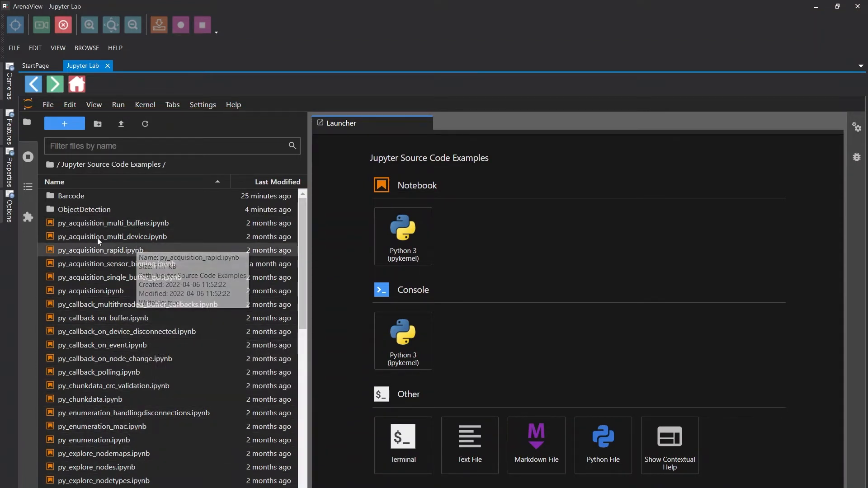
mouse_move(88, 213)
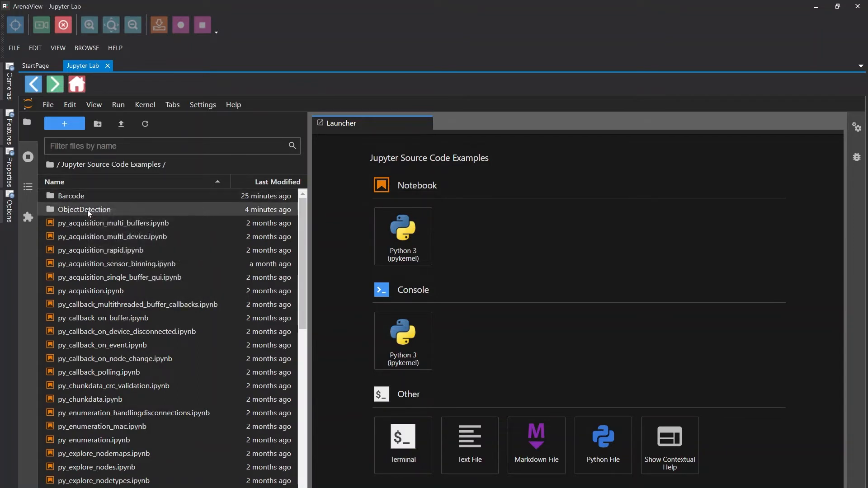
mouse_move(84, 209)
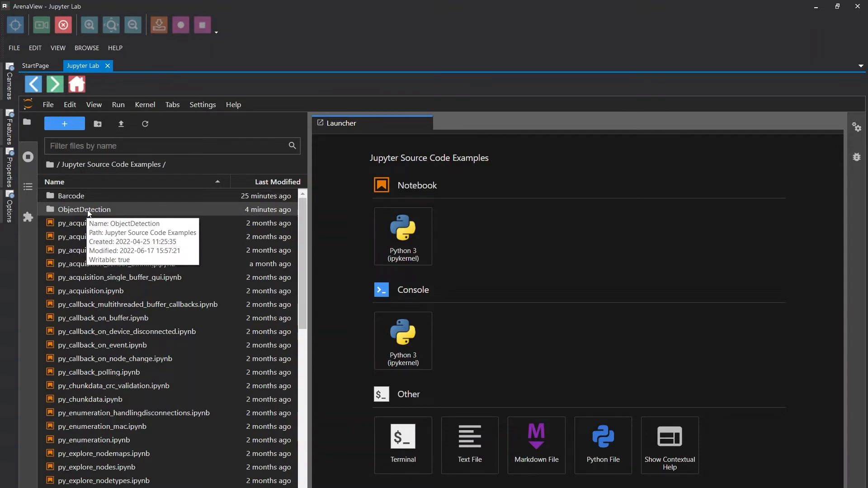
Enter the ObjectDetection folder holding labels.csv, the notebook and a sample image
double_click(84, 210)
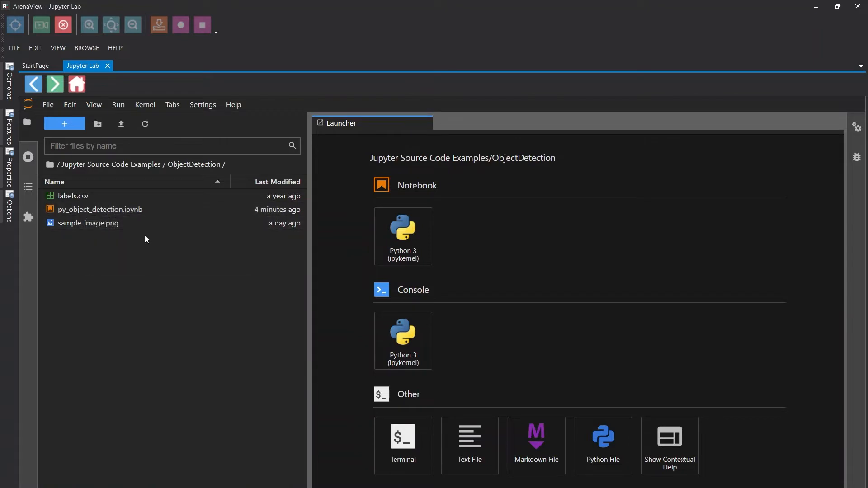
Open py_object_detection.ipynb and read through its intro, supported cameras and dependency list
double_click(101, 209)
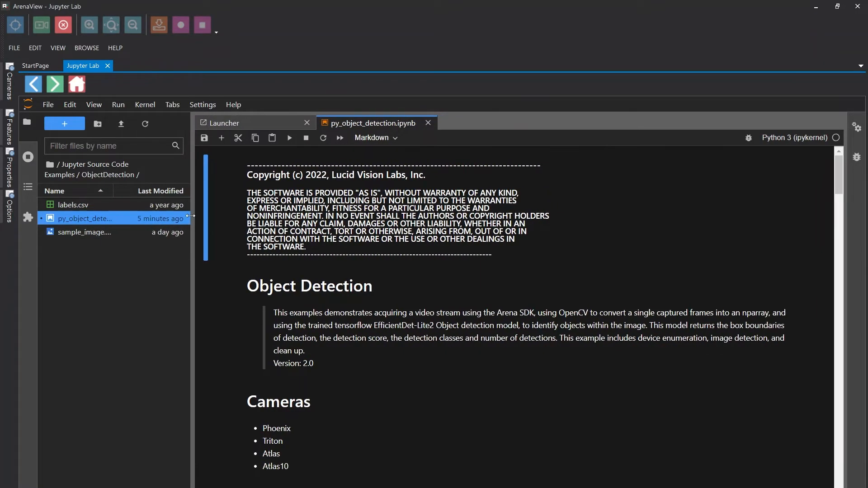
mouse_move(589, 266)
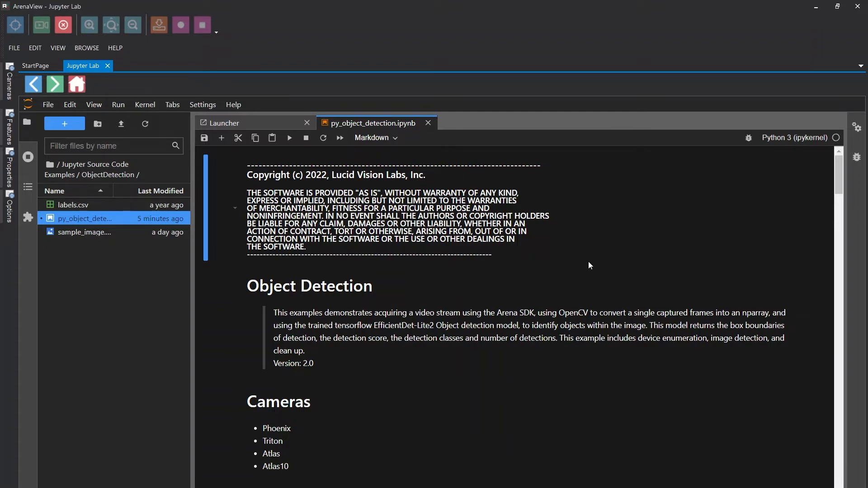
scroll("down", 3)
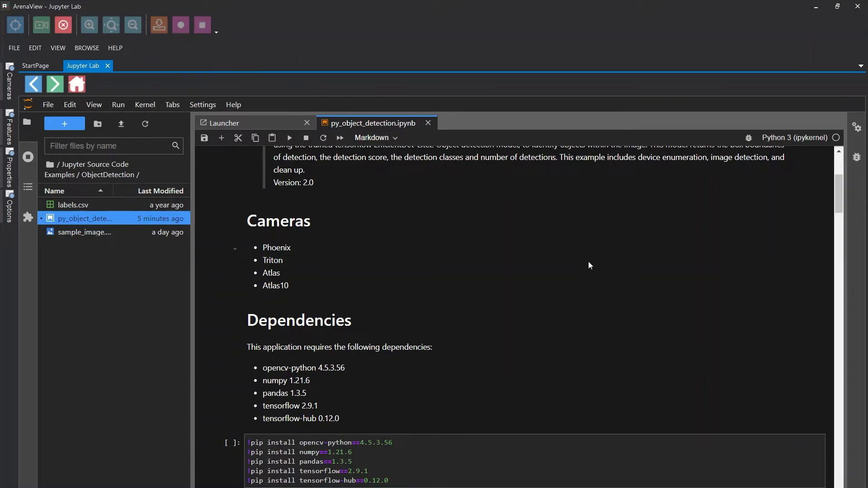
scroll("up", 3)
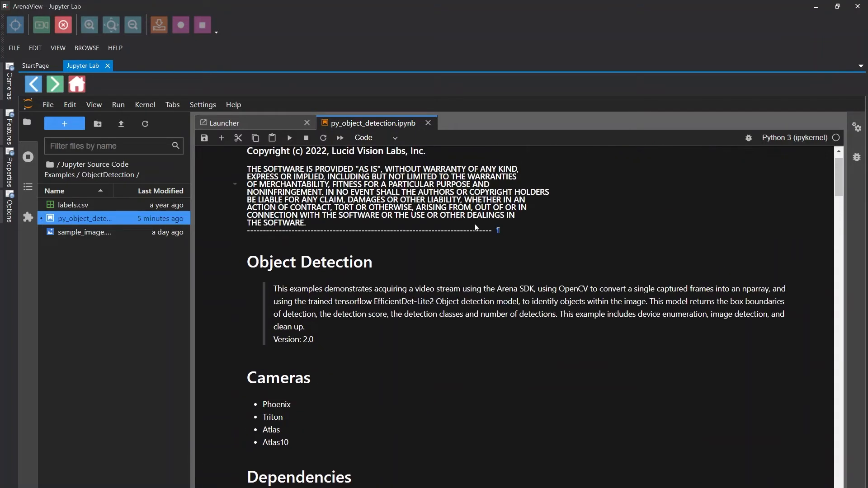
scroll("down", 3)
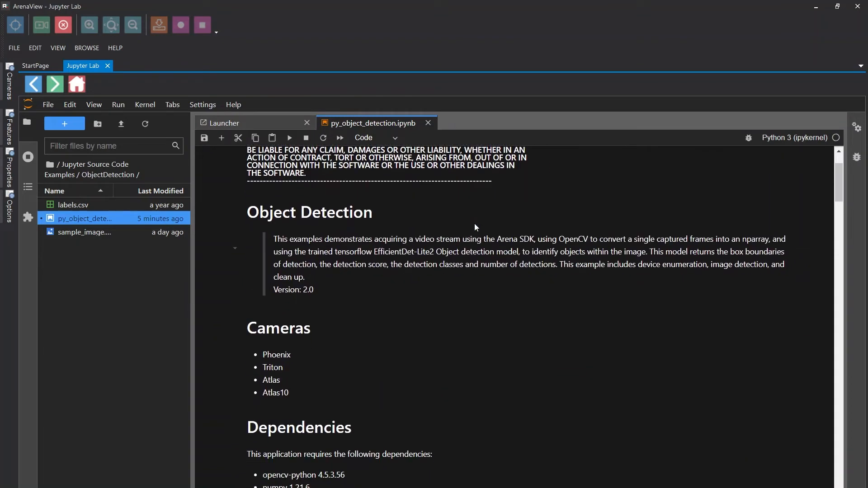
scroll("down", 3)
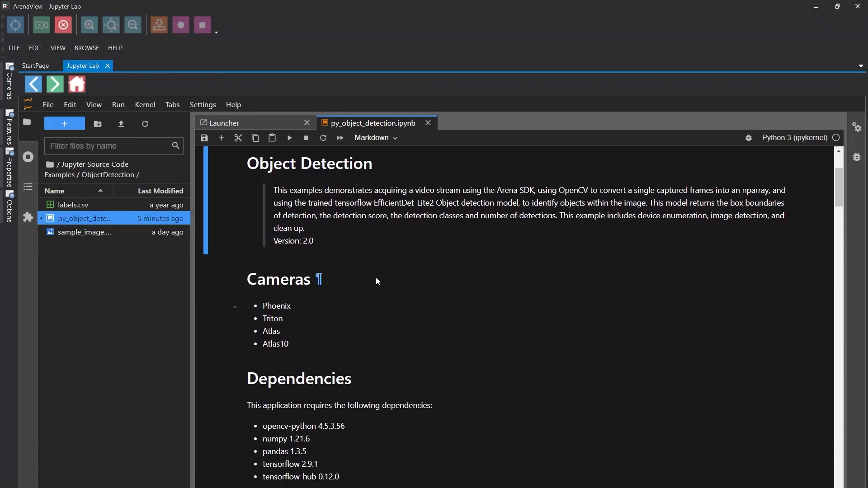
scroll("down", 3)
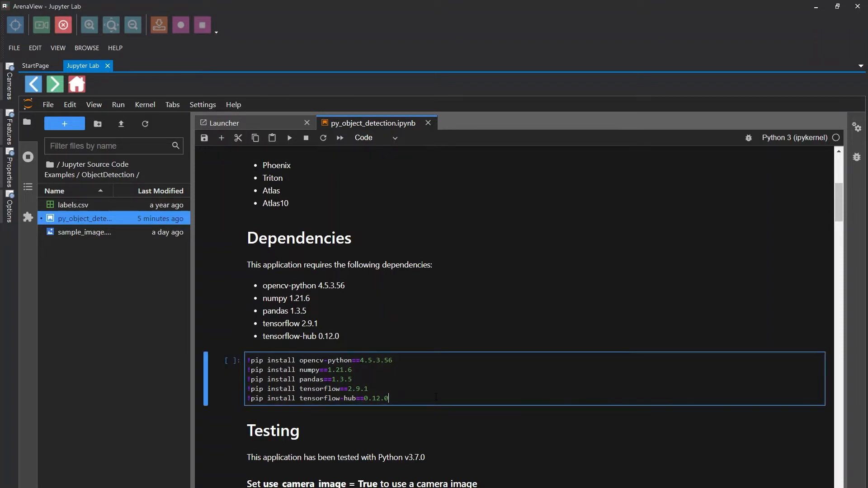
mouse_move(289, 137)
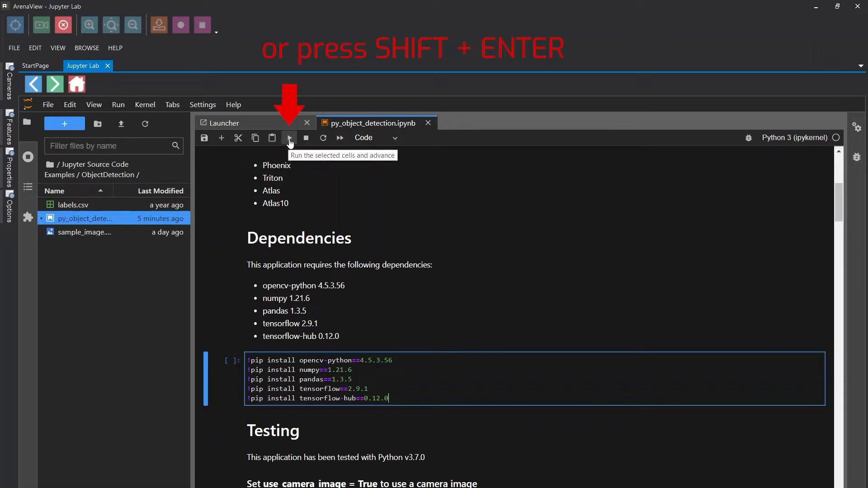
Run the pip install cell and review the output installing tensorflow 2.9.1 and tensorflow-hub 0.12.0
left_click(289, 138)
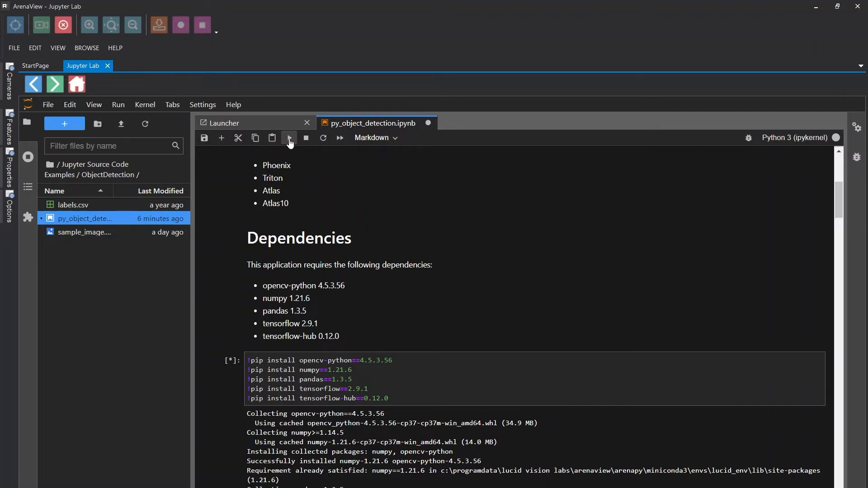
scroll("down", 3)
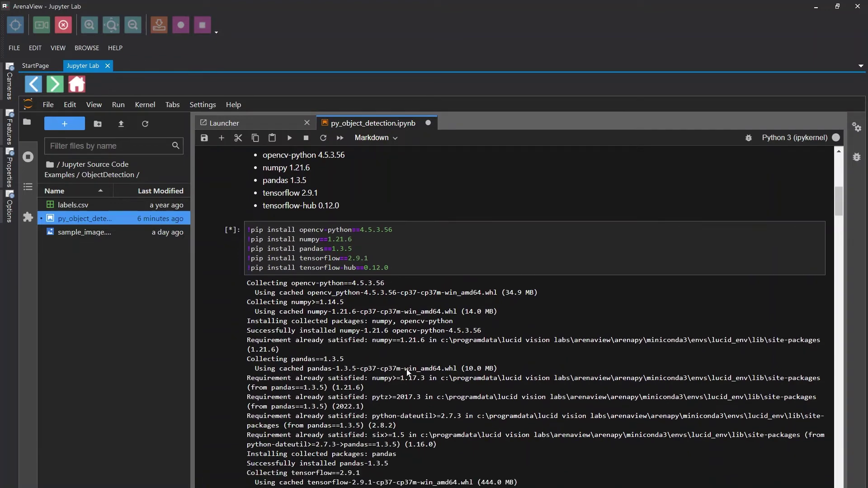
scroll("down", 3)
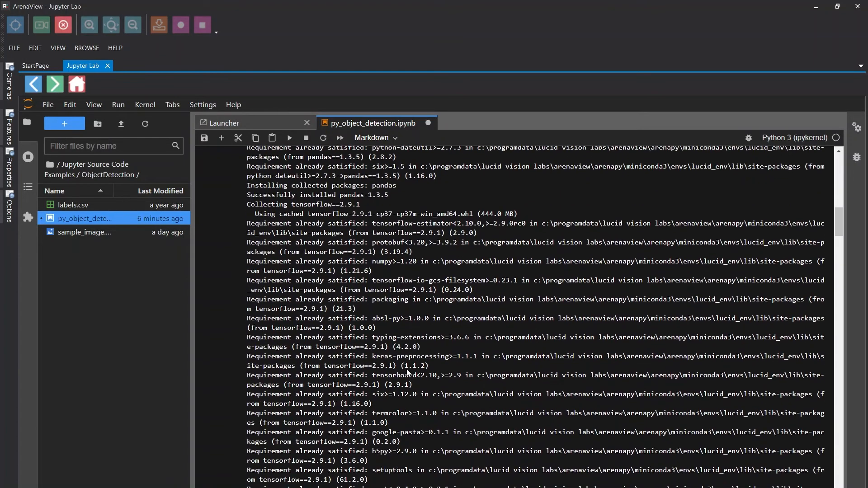
scroll("down", 3)
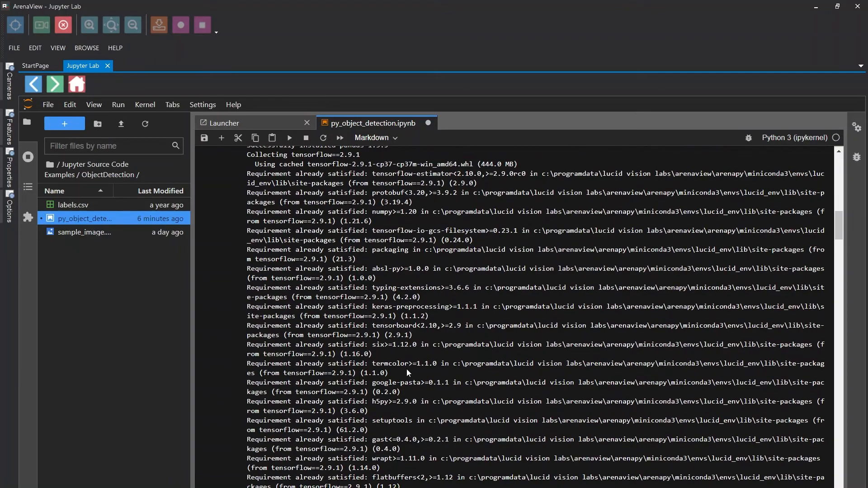
scroll("down", 3)
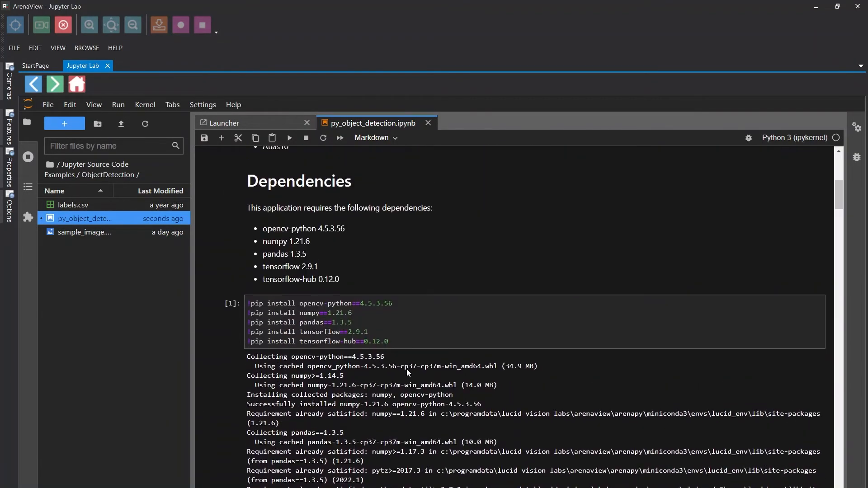
scroll("down", 3)
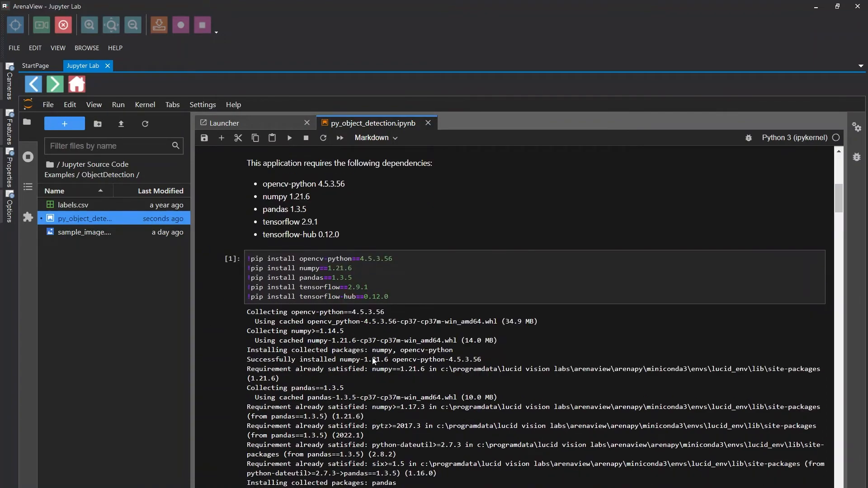
scroll("down", 3)
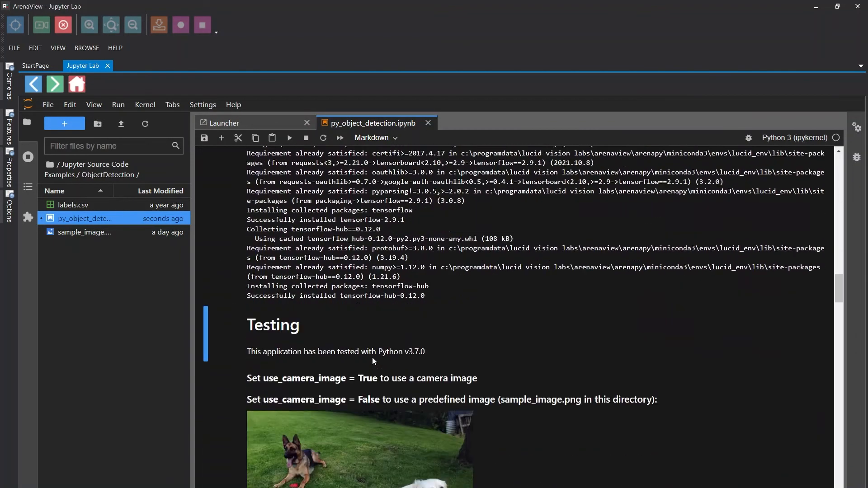
Scroll past the Testing notes and run the use_camera_image = True cell
scroll("down", 3)
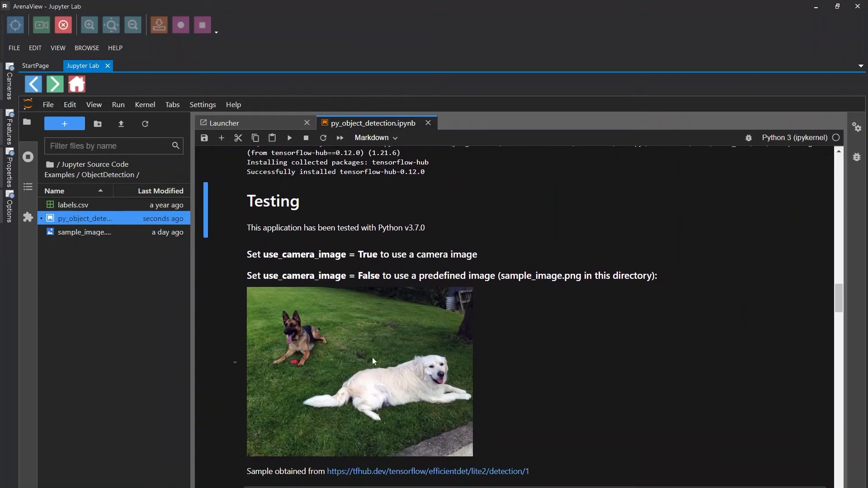
mouse_move(241, 217)
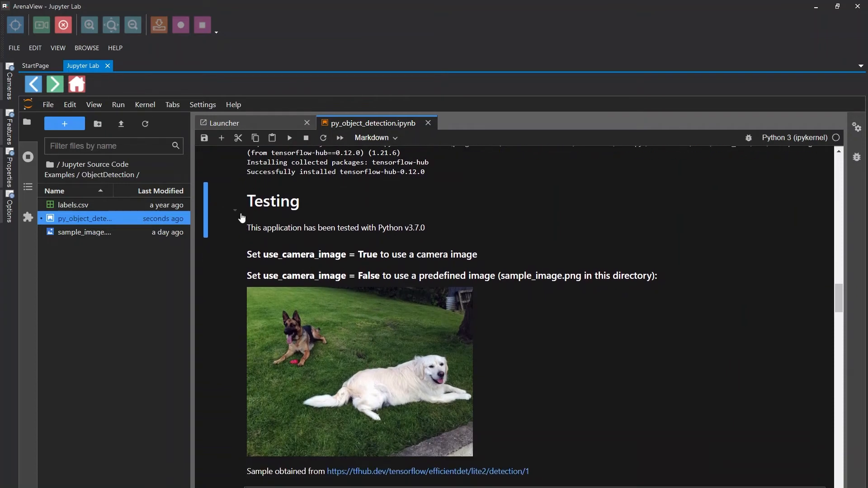
mouse_move(365, 267)
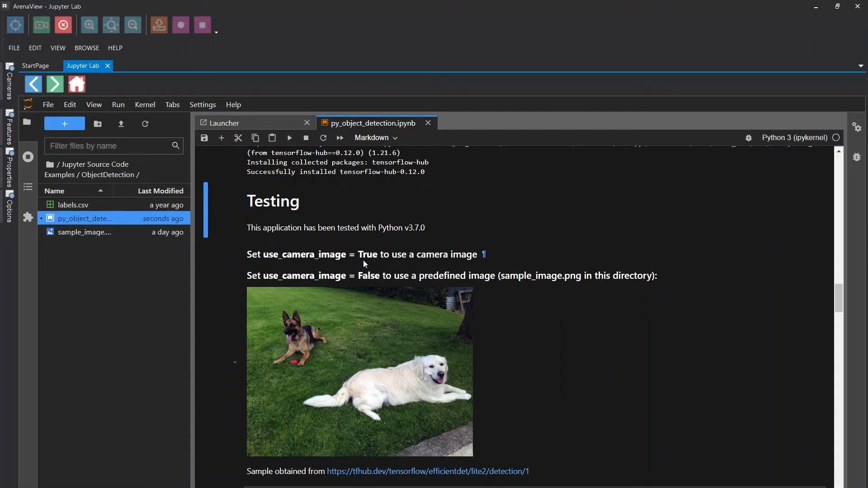
scroll("down", 3)
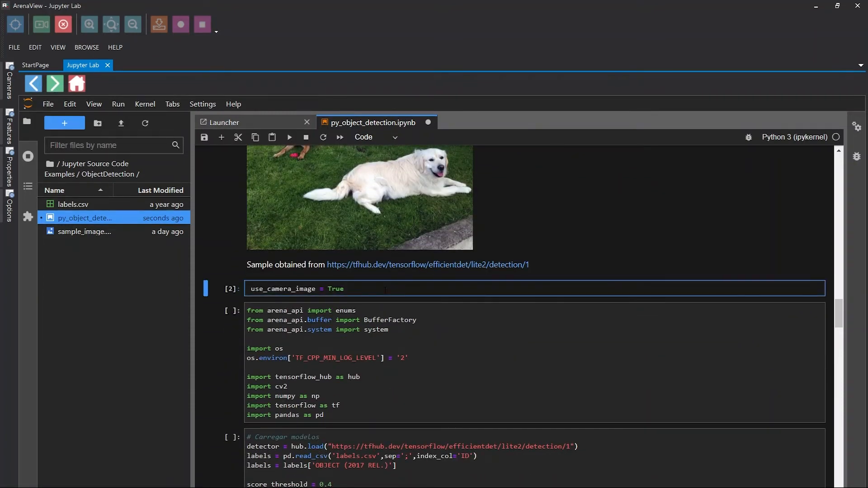
Run the imports, model-loading and 800×600 window_width/window_height cells
left_click(443, 360)
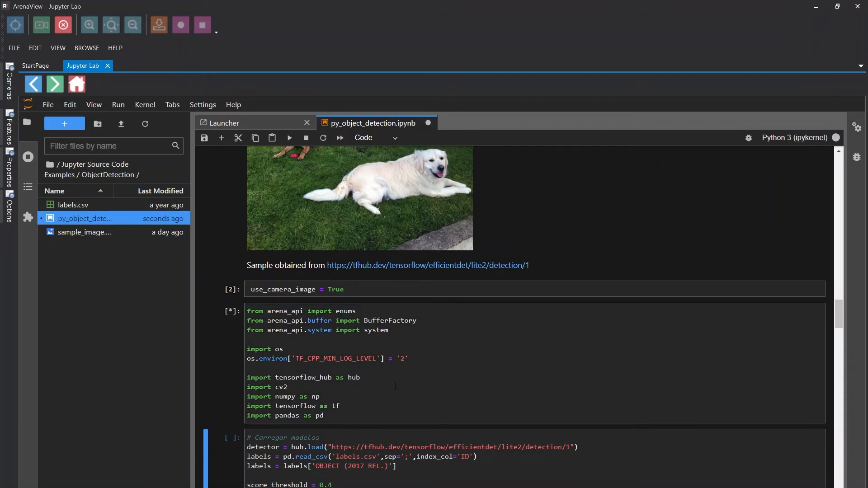
mouse_move(231, 304)
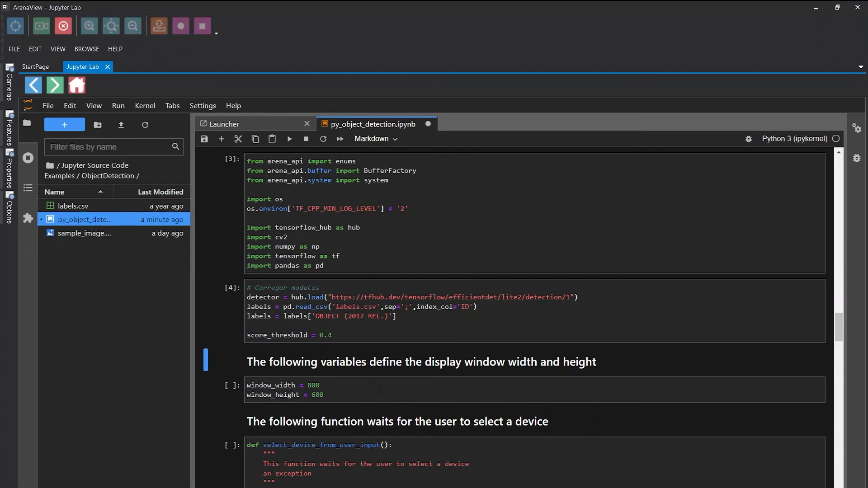
left_click(289, 139)
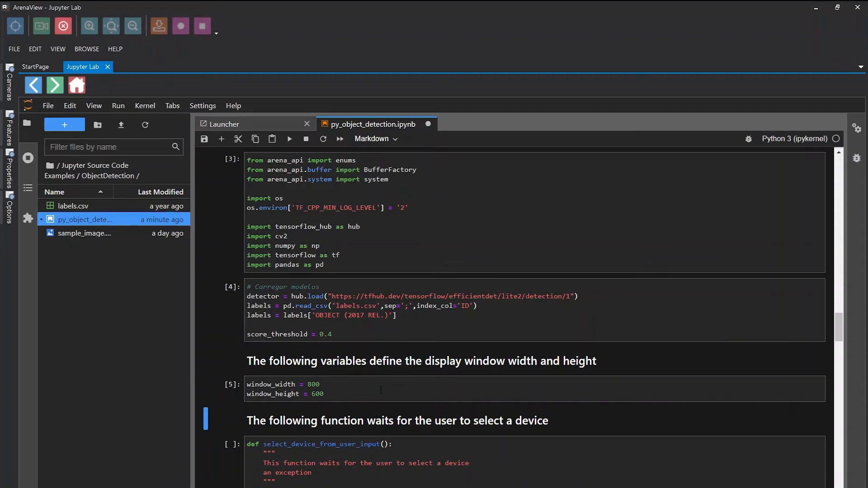
scroll("down", 3)
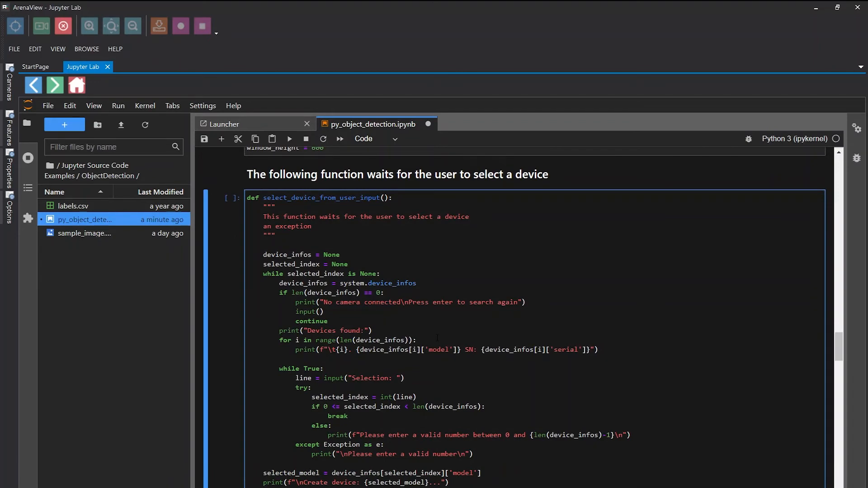
Go through the select_device_from_user_input, run_camera and process_image cells to get_image_buffers
scroll("down", 3)
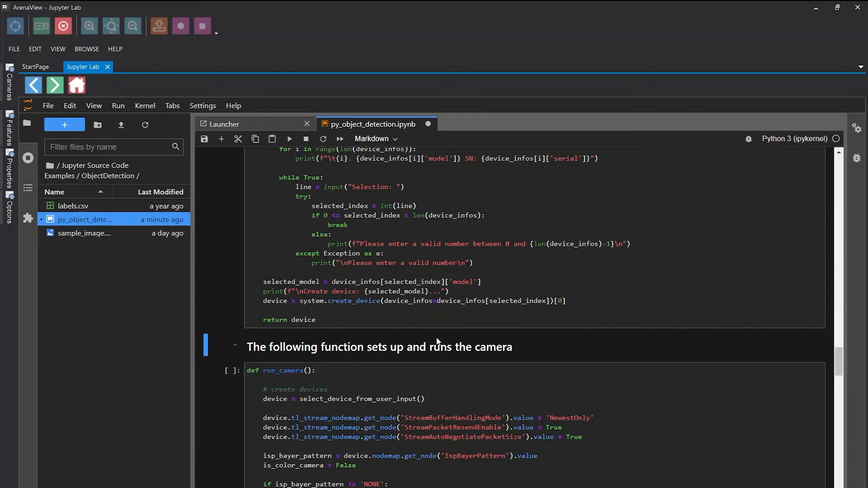
scroll("down", 3)
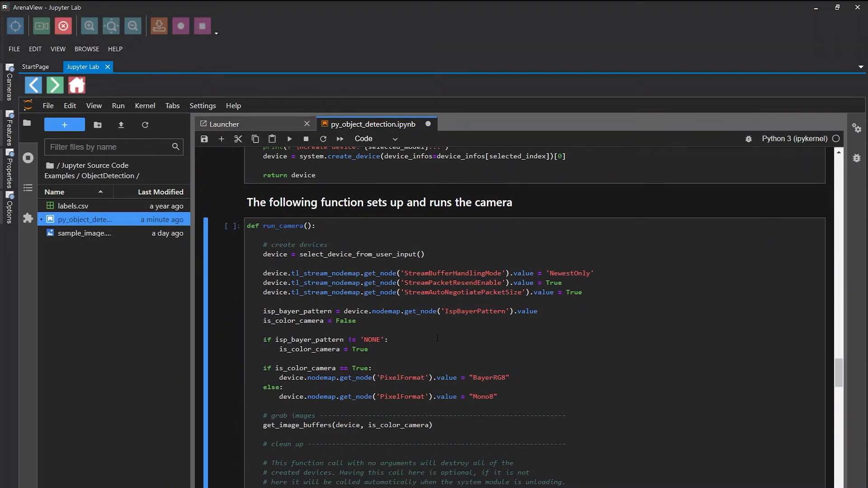
scroll("down", 3)
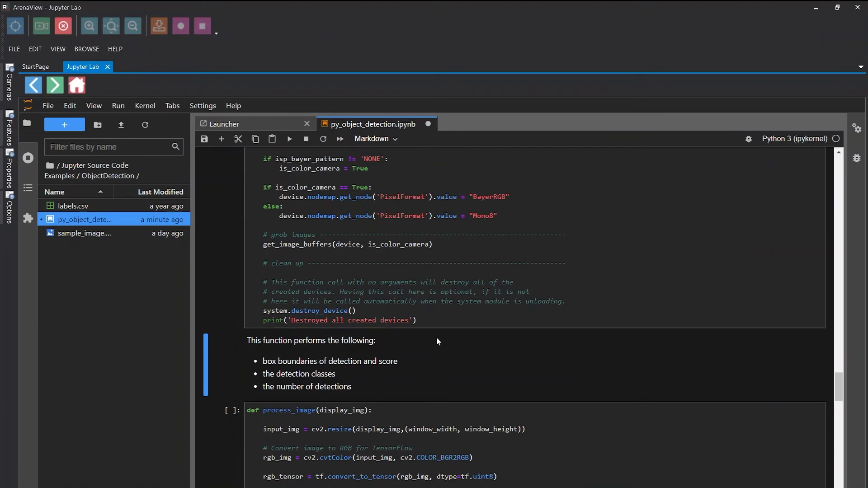
scroll("down", 3)
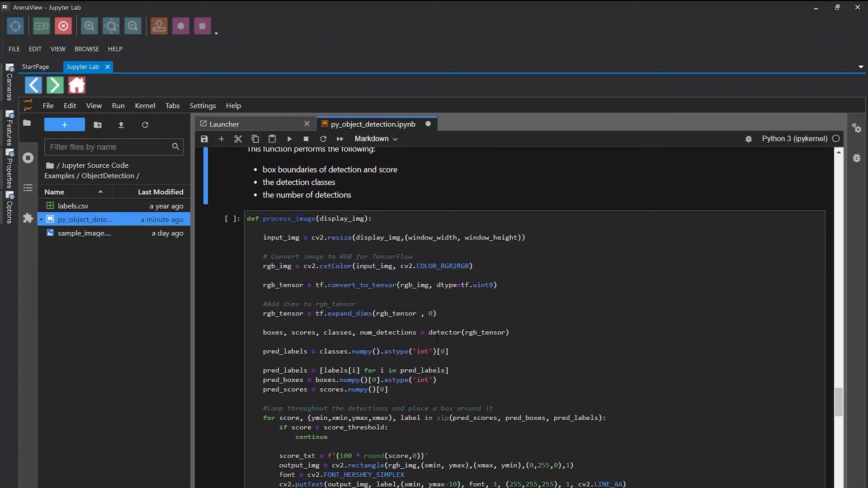
scroll("up", 3)
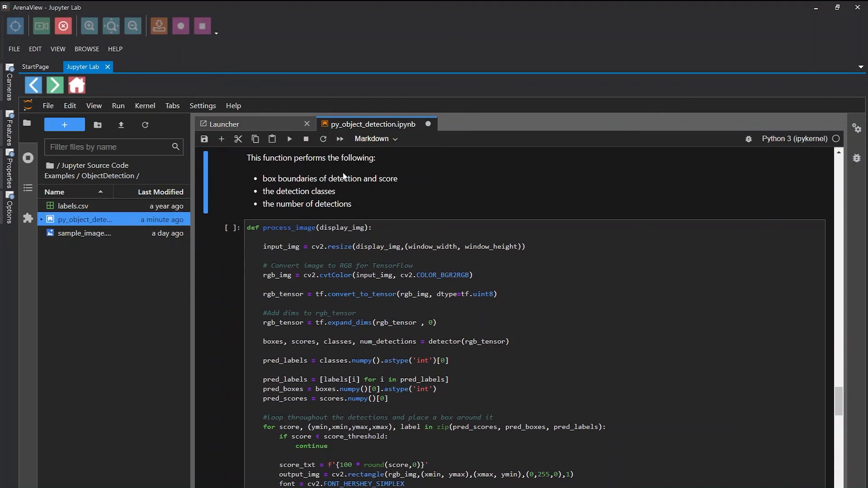
mouse_move(352, 184)
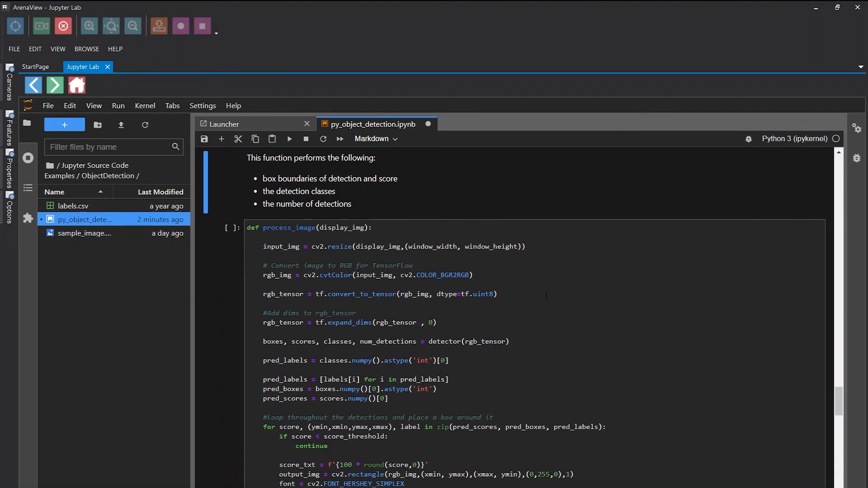
scroll("down", 3)
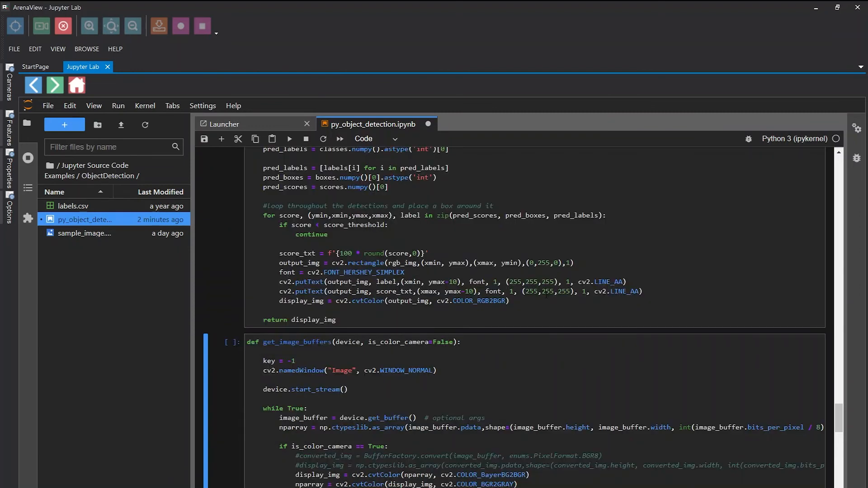
Run the get_image_buffers and read_sample_image definition cells, scrolling to the main entry-point cell
scroll("down", 3)
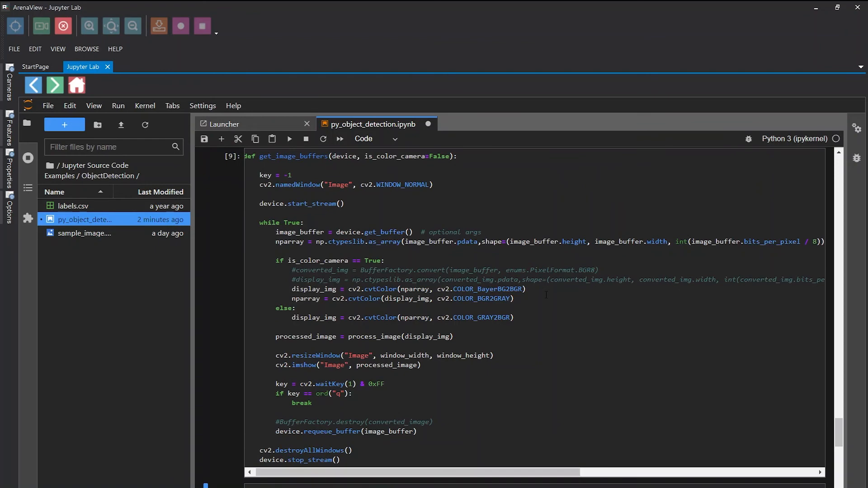
scroll("down", 3)
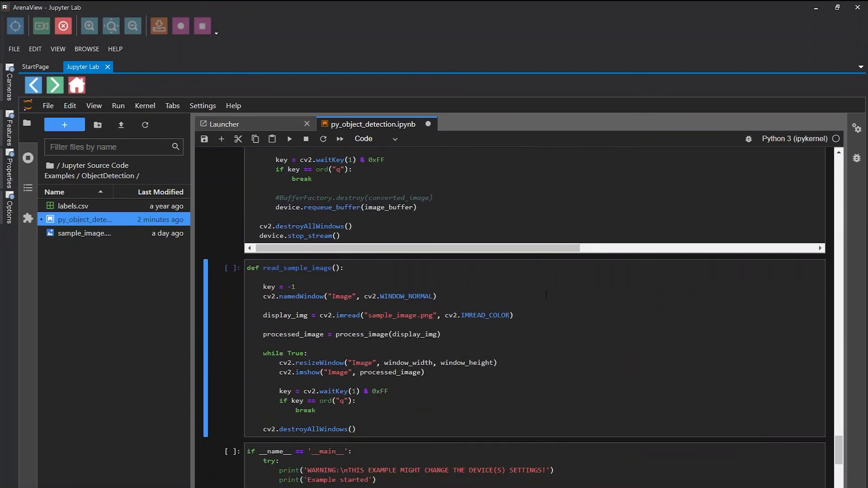
left_click(289, 138)
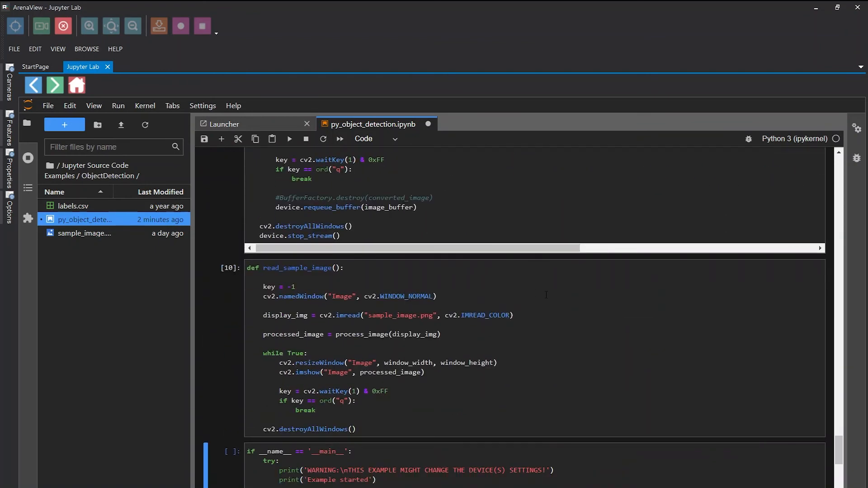
scroll("down", 3)
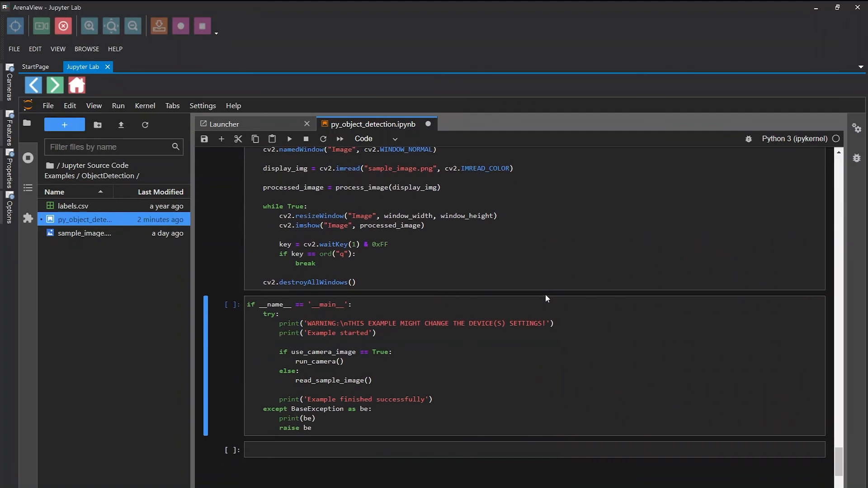
Start the if __name__ == '__main__' cell and select the TRI071S-C camera as device 0
left_click(289, 139)
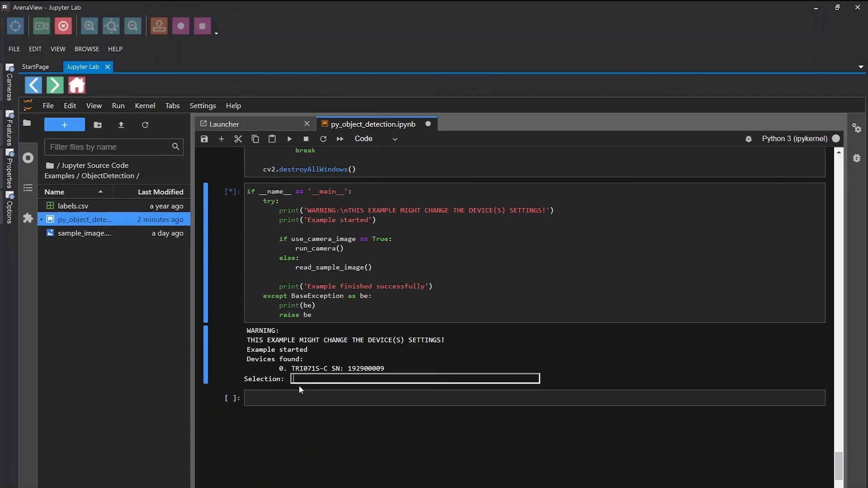
type("0")
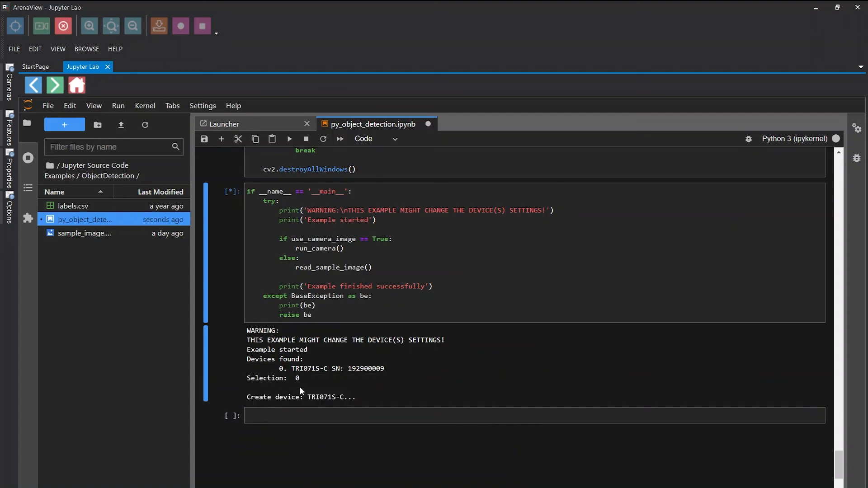
mouse_move(358, 409)
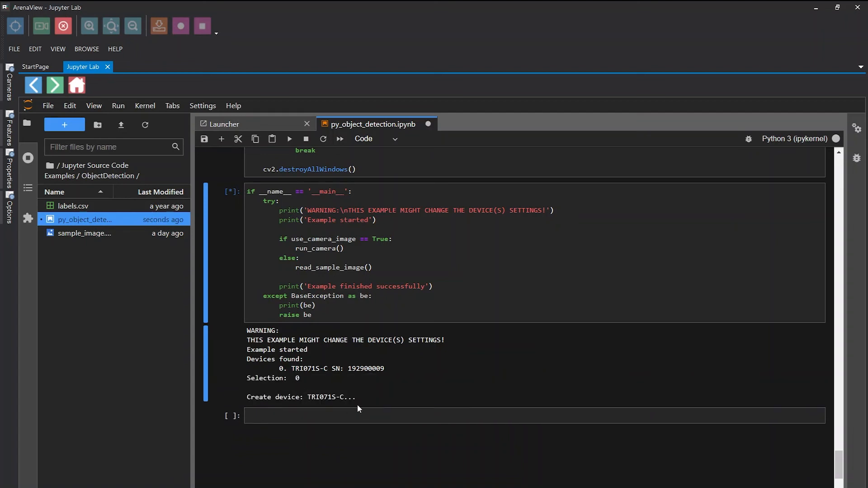